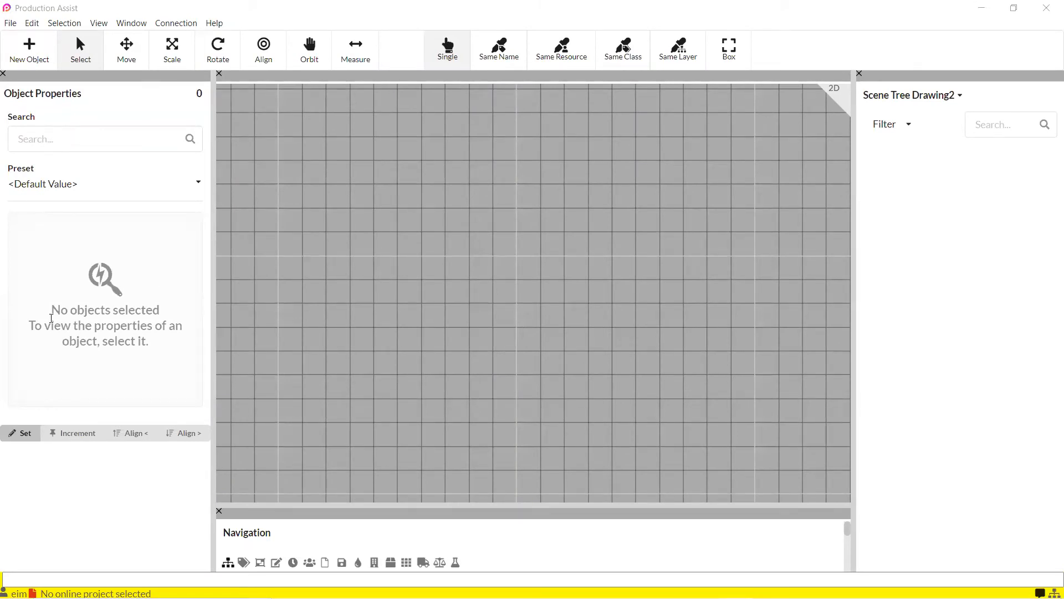
{"action": "mouse_move", "coordinate": [138, 357]}
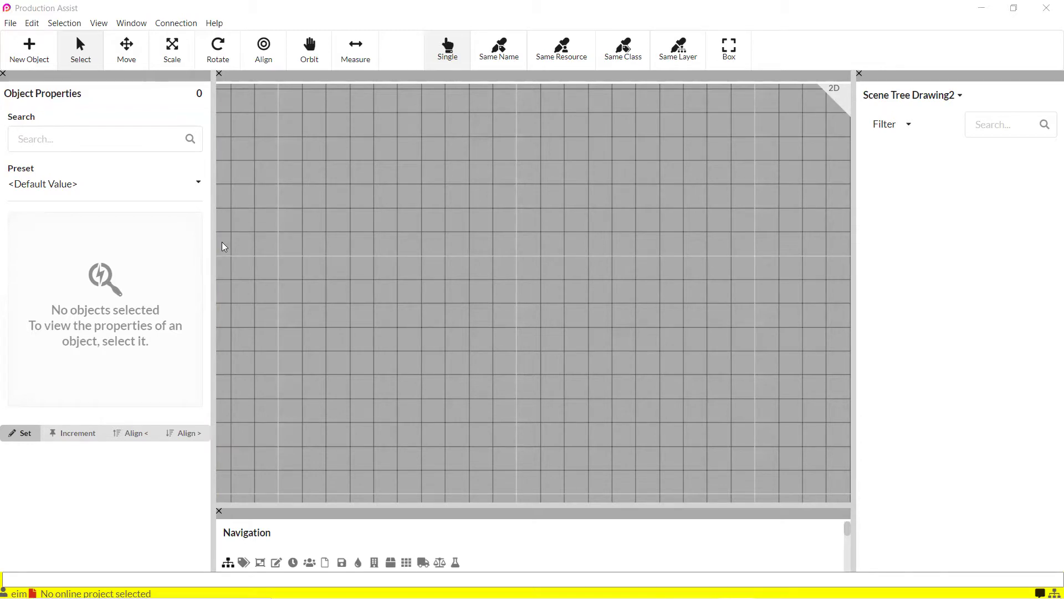
{"action": "mouse_move", "coordinate": [229, 230]}
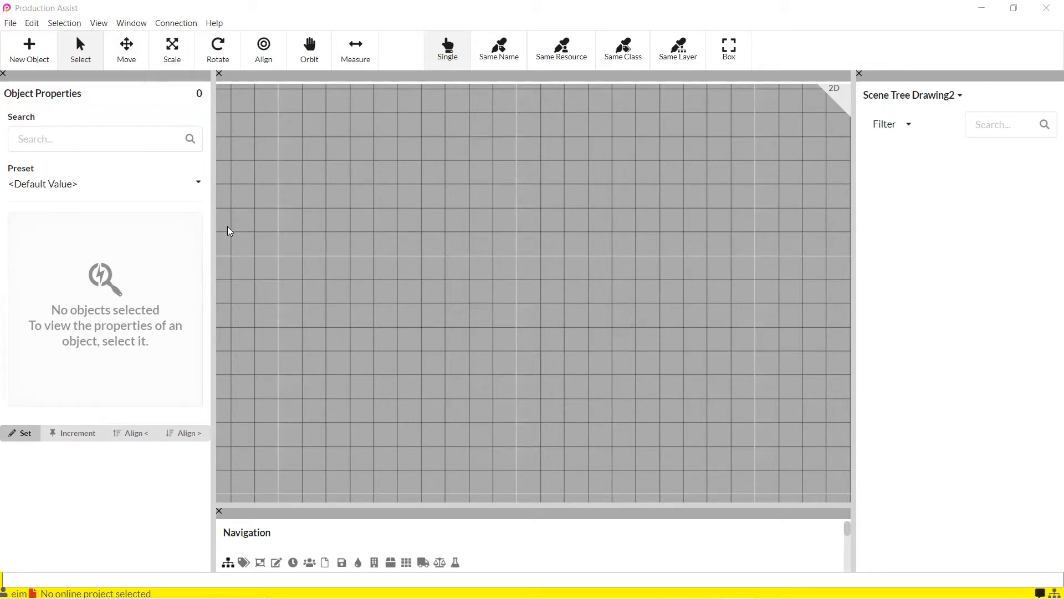
{"action": "mouse_move", "coordinate": [47, 78]}
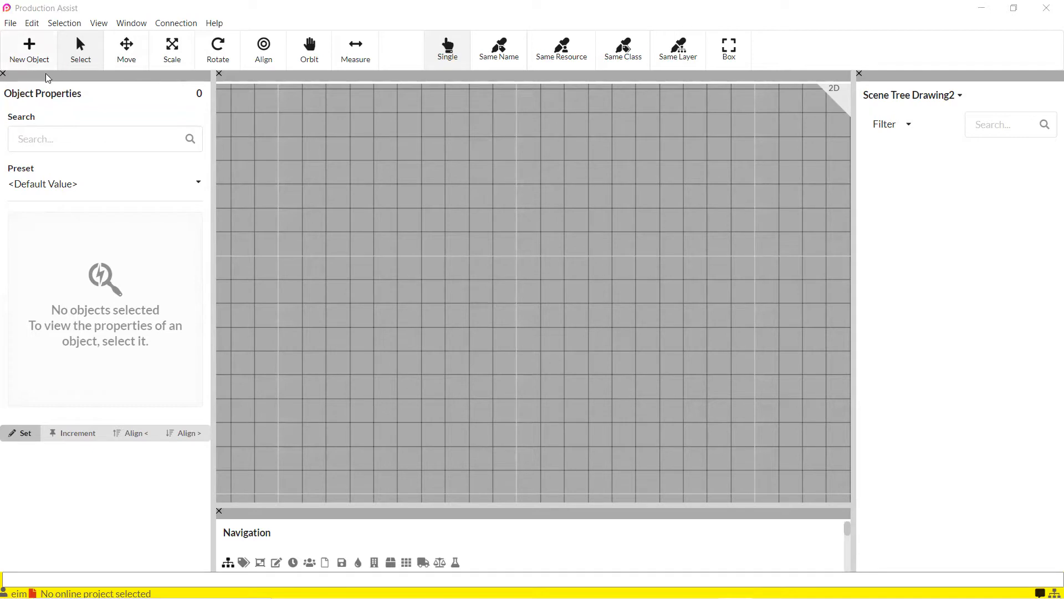
{"action": "mouse_move", "coordinate": [40, 73]}
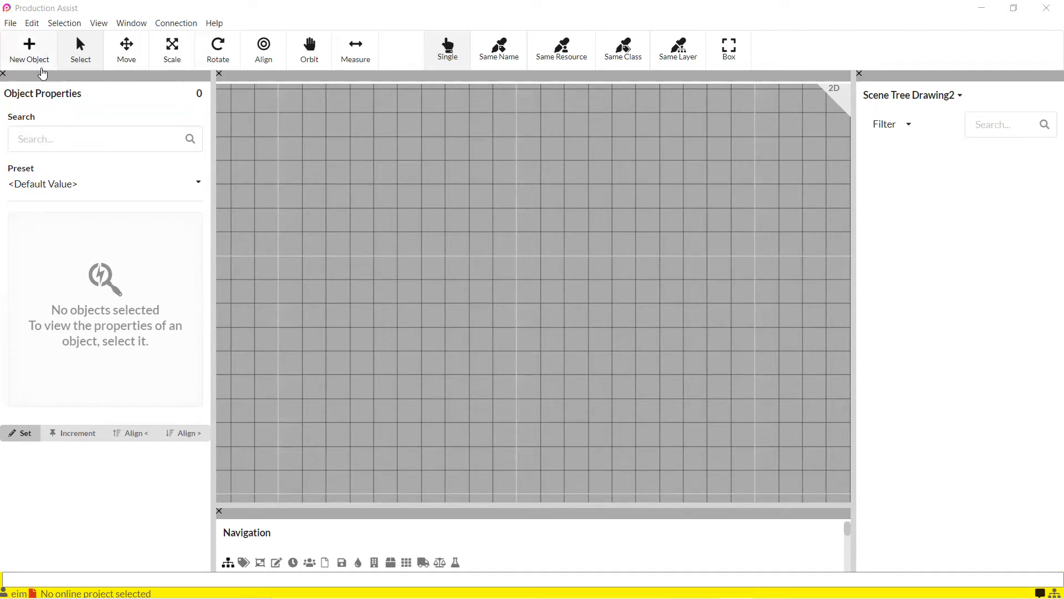
{"action": "mouse_move", "coordinate": [72, 64]}
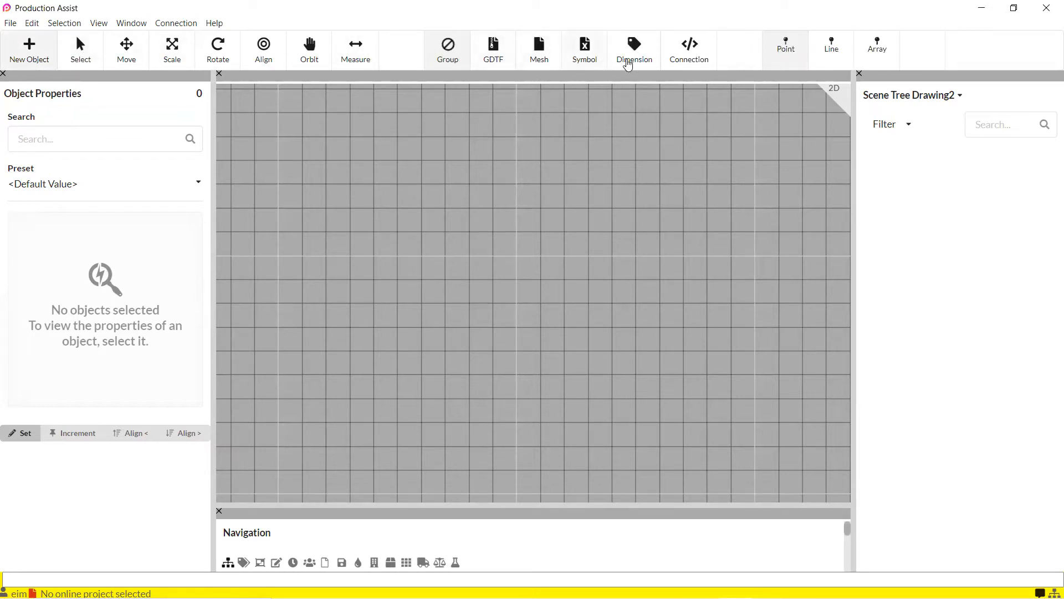
{"action": "mouse_move", "coordinate": [718, 71]}
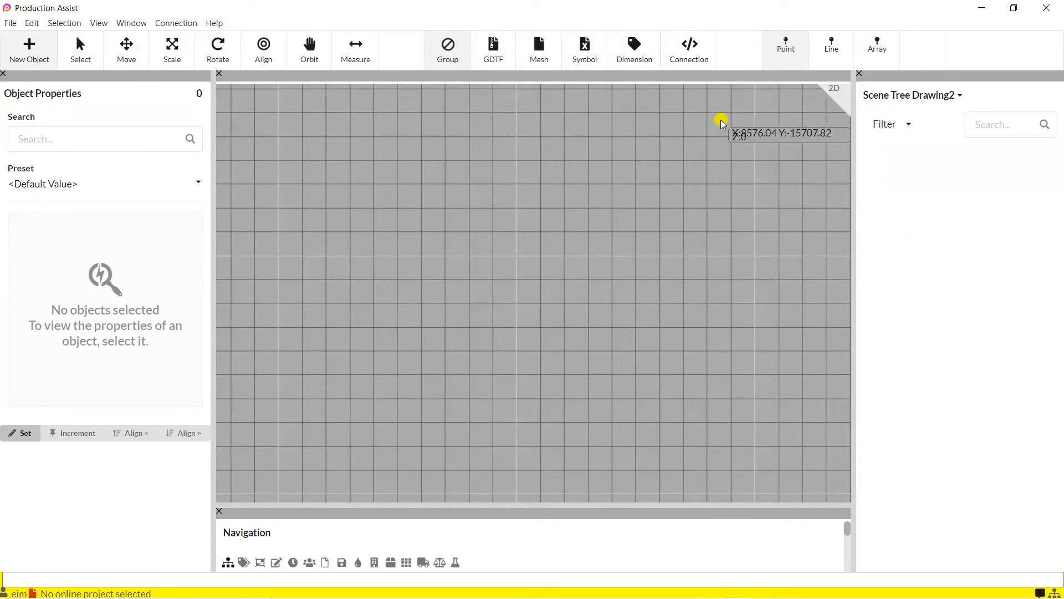
{"action": "mouse_move", "coordinate": [510, 53]}
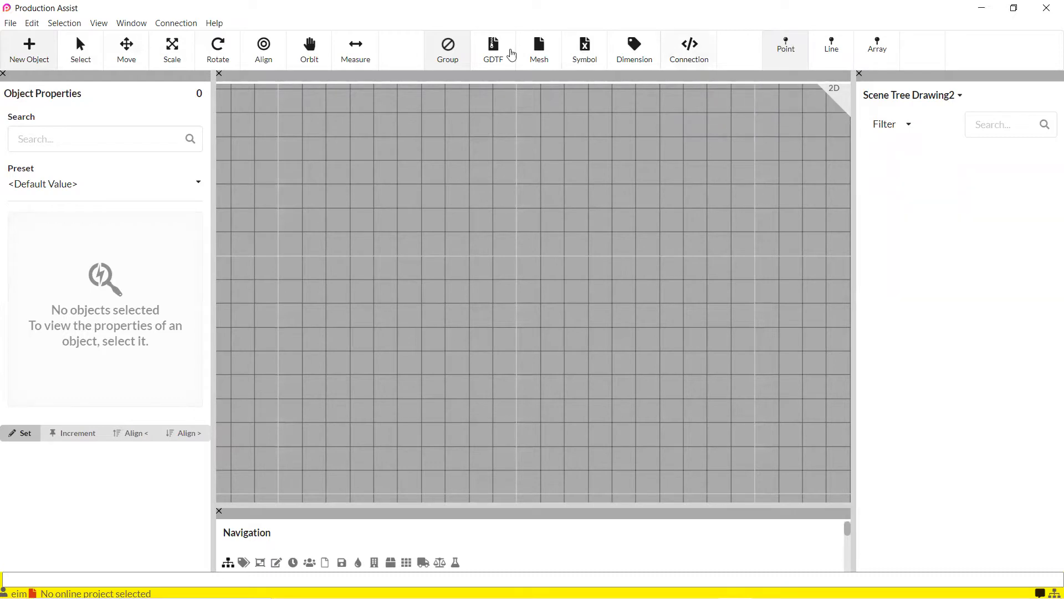
{"action": "mouse_move", "coordinate": [237, 133]}
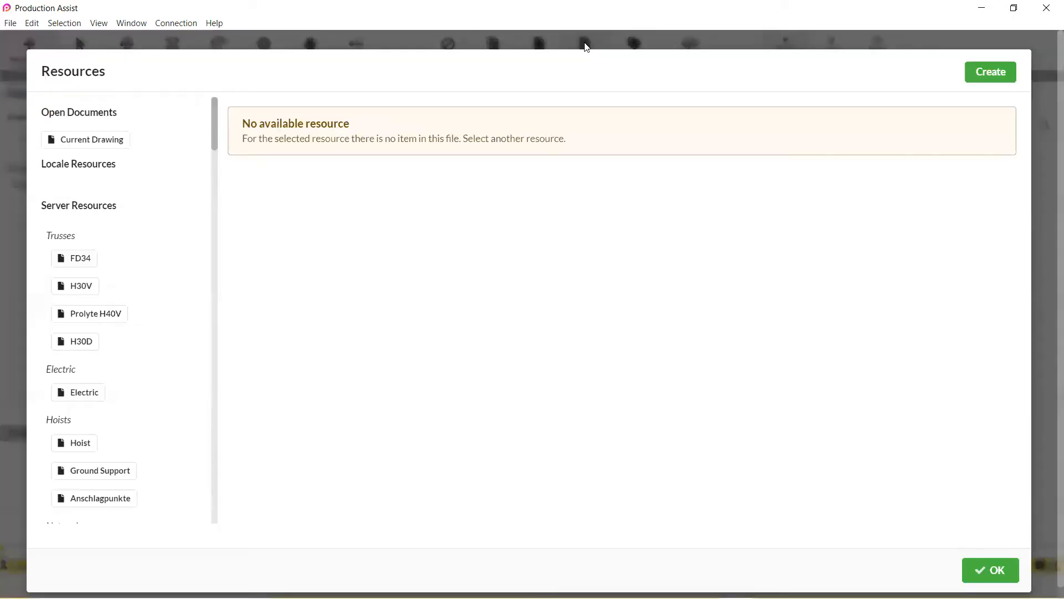
{"action": "mouse_move", "coordinate": [133, 85]}
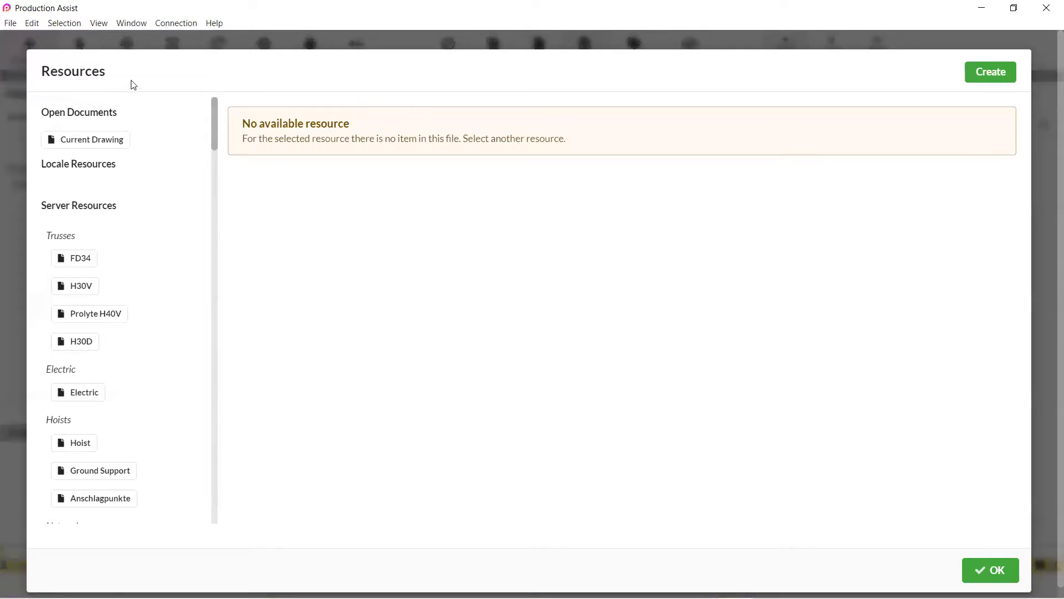
{"action": "mouse_move", "coordinate": [116, 201]}
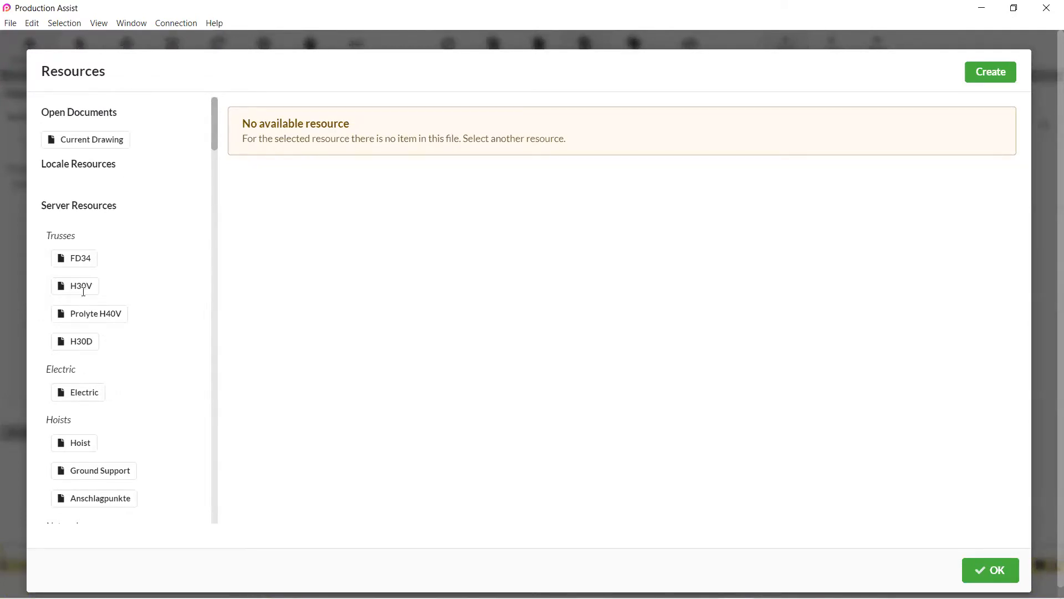
Step: Show the FD34 truss segments from the H30V library and scroll through them
{"action": "left_click", "coordinate": [94, 313]}
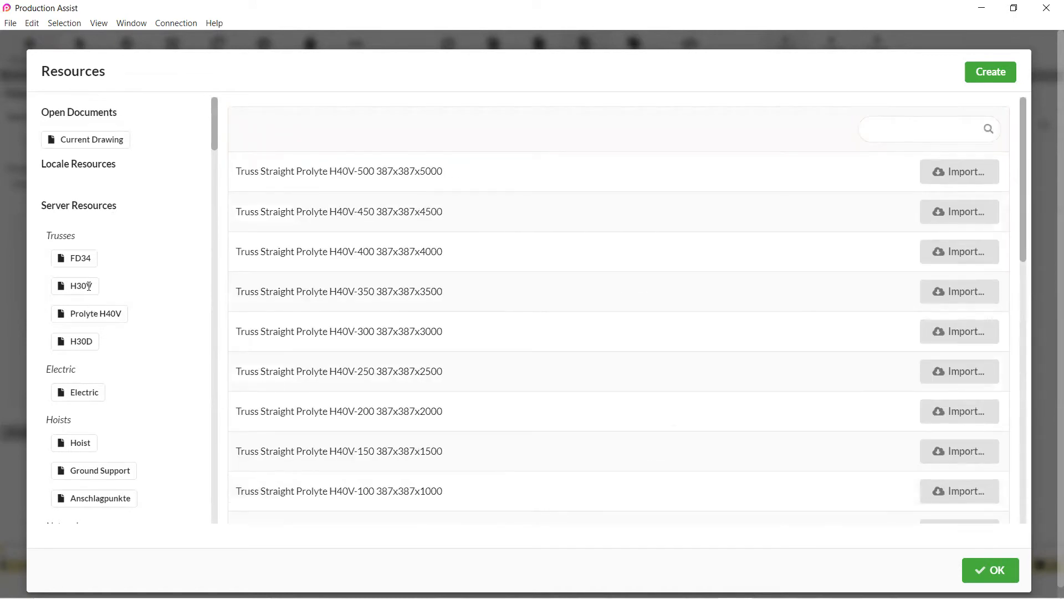
{"action": "left_click", "coordinate": [75, 259]}
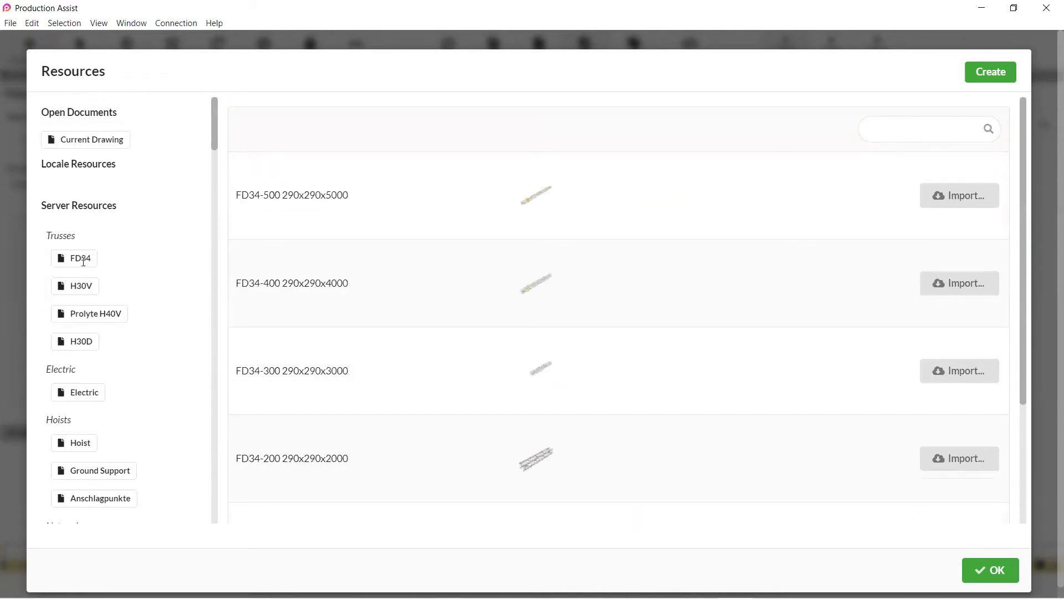
{"action": "scroll", "scroll_direction": "down", "scroll_amount": 3}
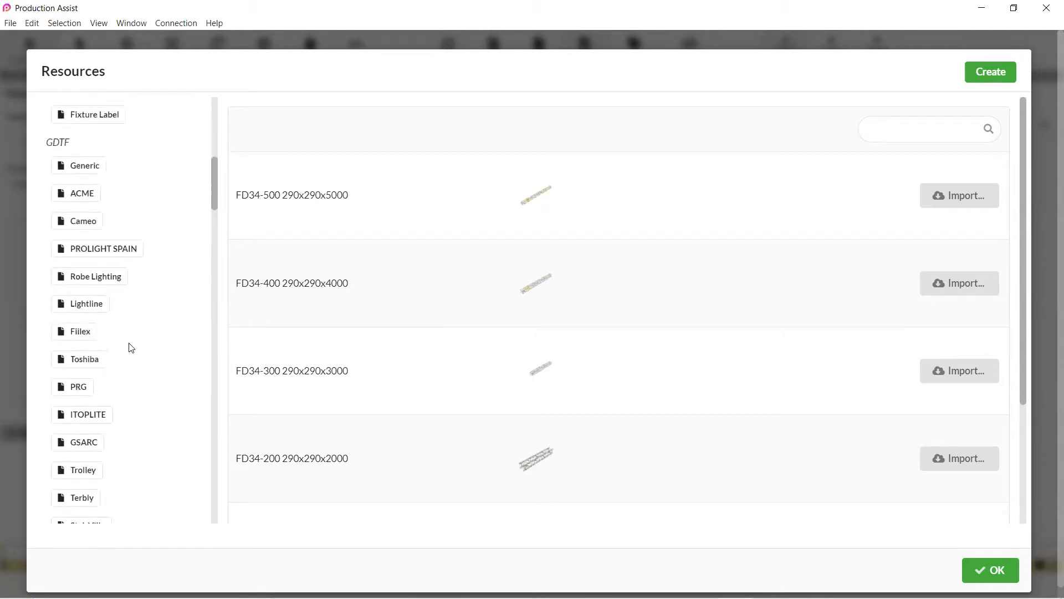
{"action": "scroll", "scroll_direction": "down", "scroll_amount": 3}
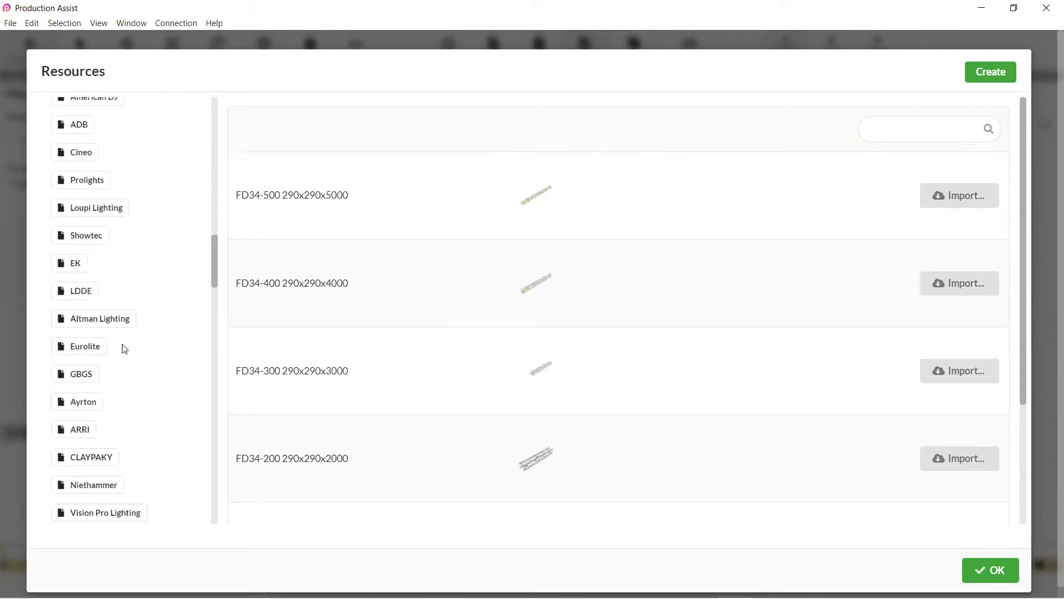
{"action": "scroll", "scroll_direction": "down", "scroll_amount": 3}
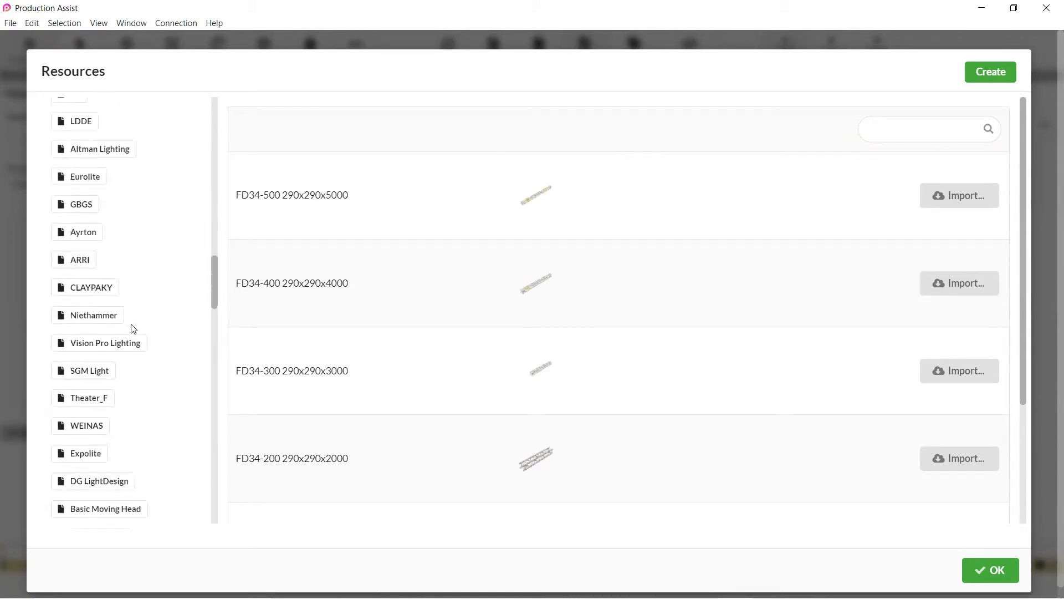
{"action": "left_click", "coordinate": [991, 569]}
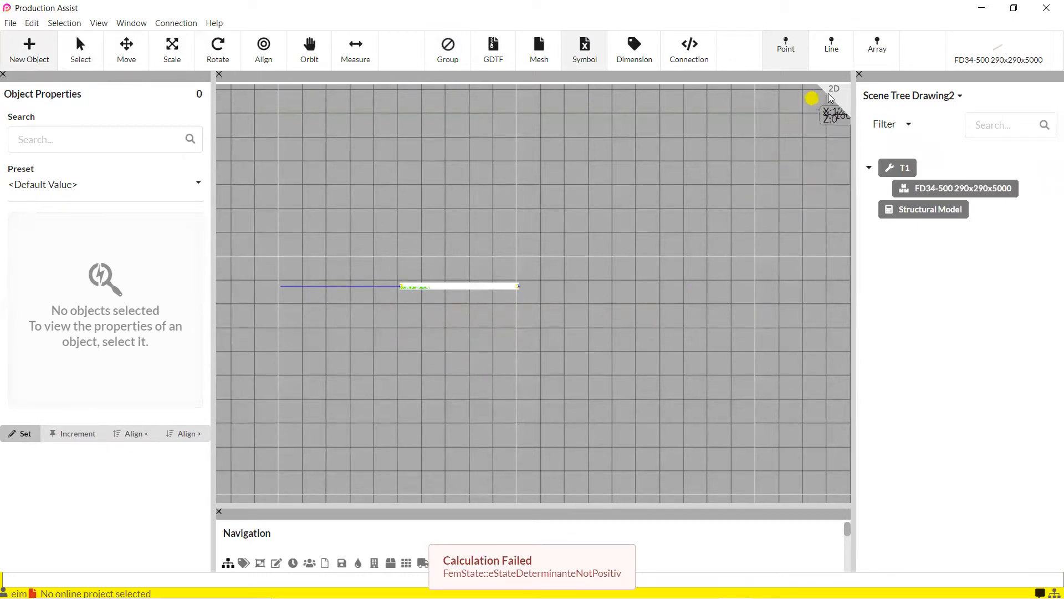
Step: Switch the drawing to 3D and orbit around the FD34-500 truss
{"action": "left_click", "coordinate": [834, 88]}
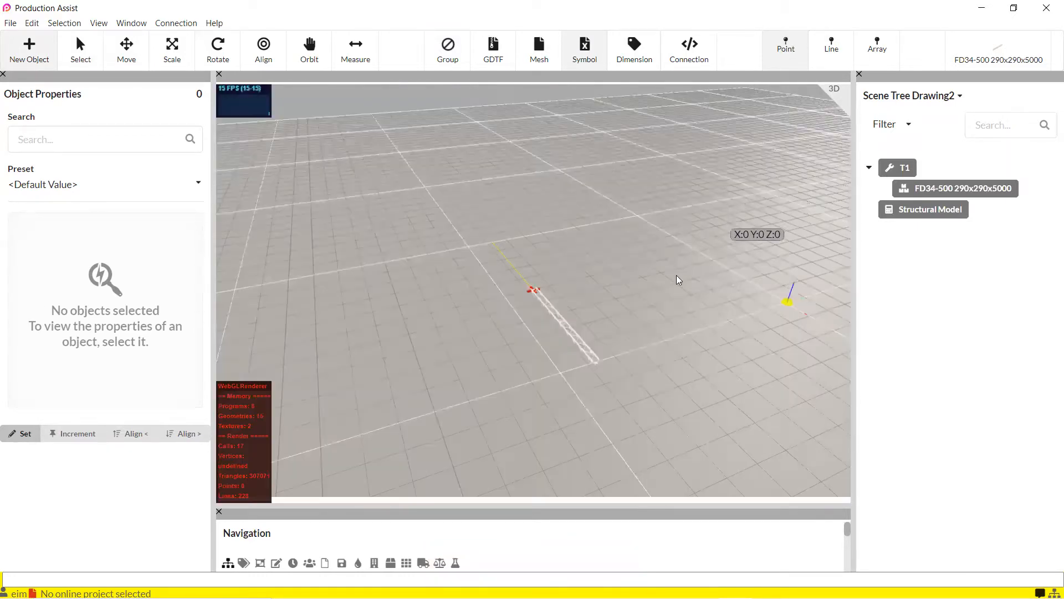
{"action": "left_click_drag", "start_coordinate": [679, 279], "coordinate": [644, 302]}
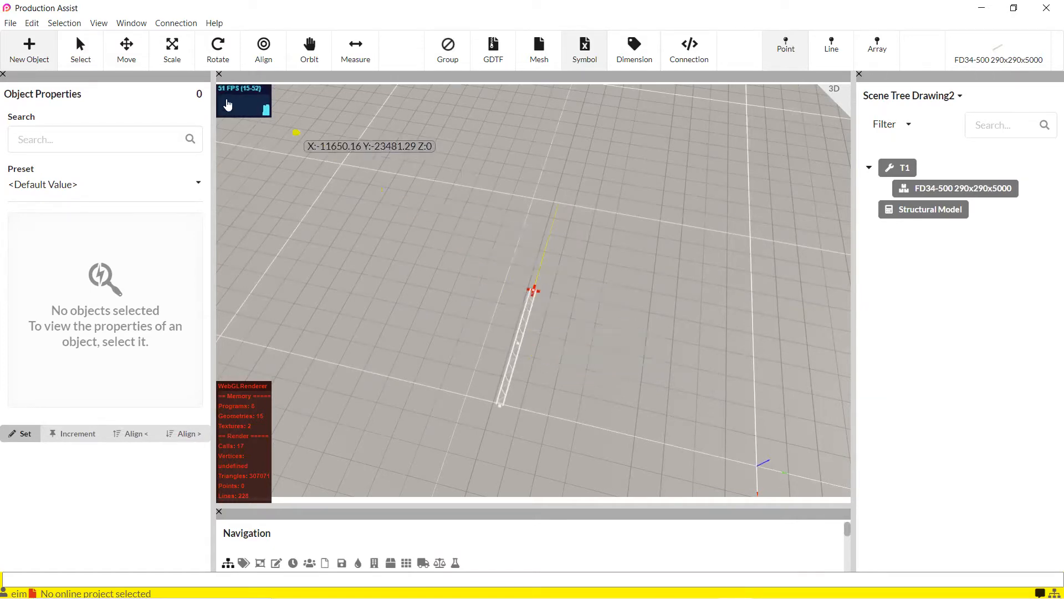
{"action": "left_click", "coordinate": [10, 23]}
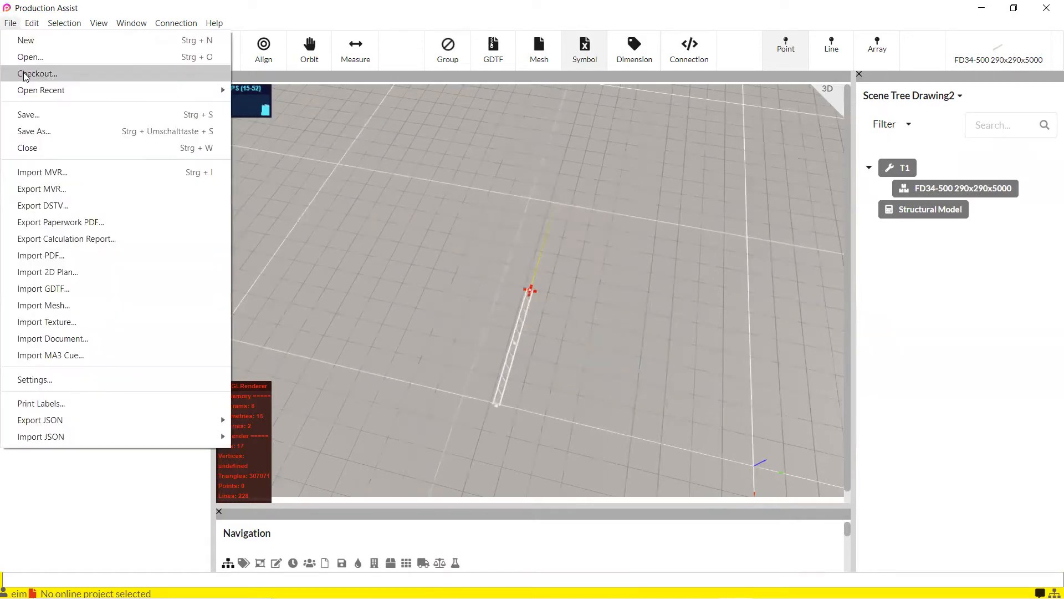
Step: Enable Solid Floor in the program settings and apply them
{"action": "left_click", "coordinate": [34, 379]}
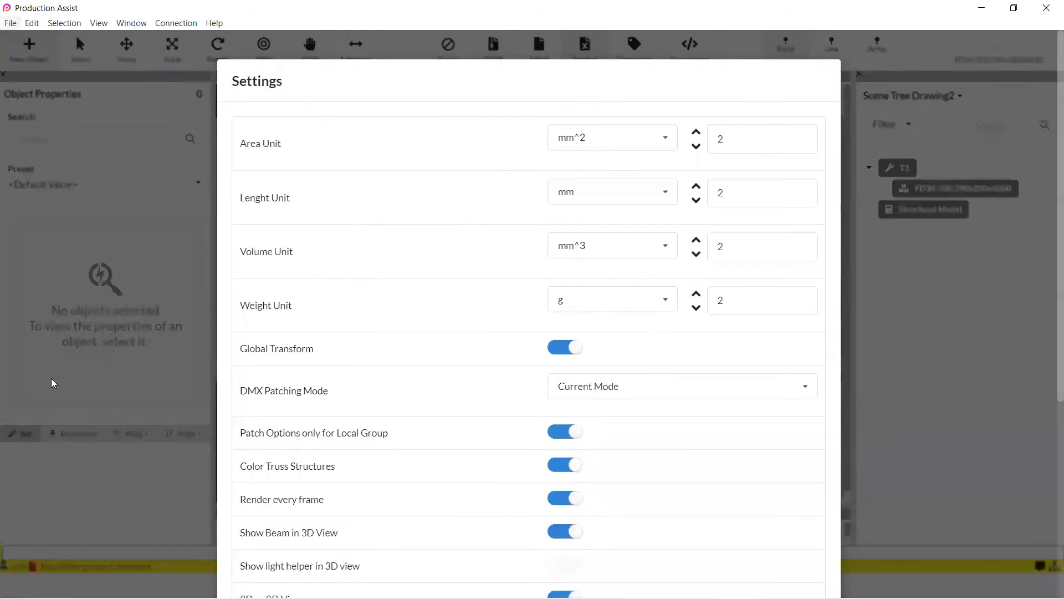
{"action": "scroll", "scroll_direction": "down", "scroll_amount": 3}
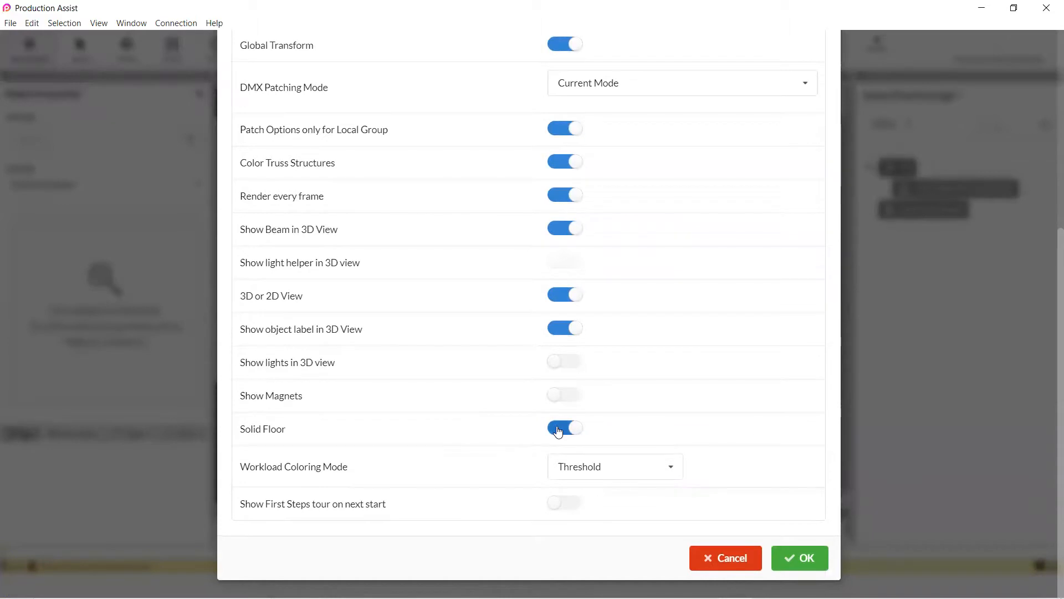
{"action": "left_click", "coordinate": [800, 558]}
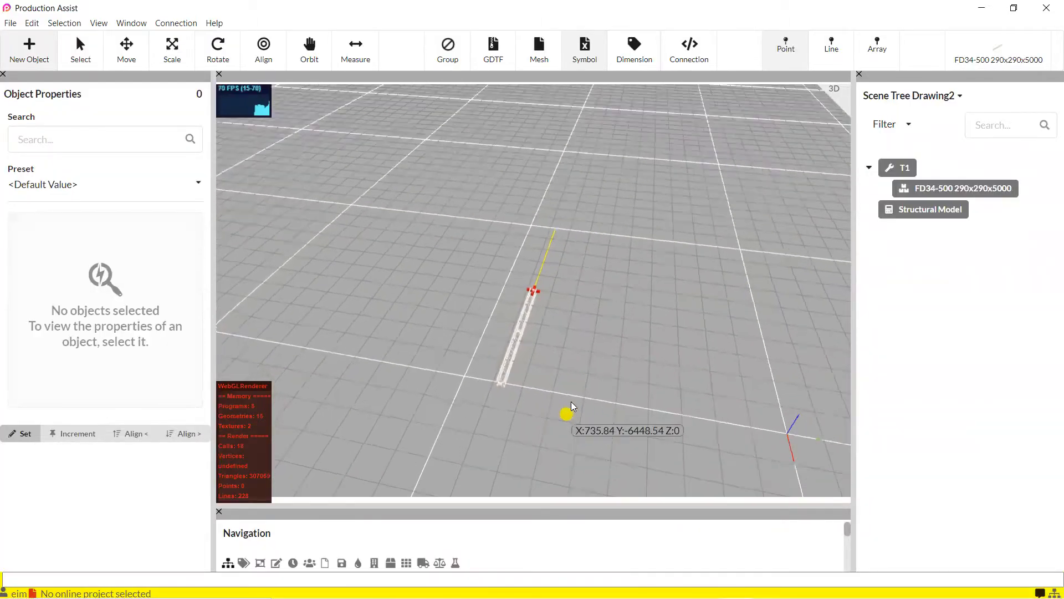
{"action": "left_click_drag", "start_coordinate": [572, 407], "coordinate": [581, 344]}
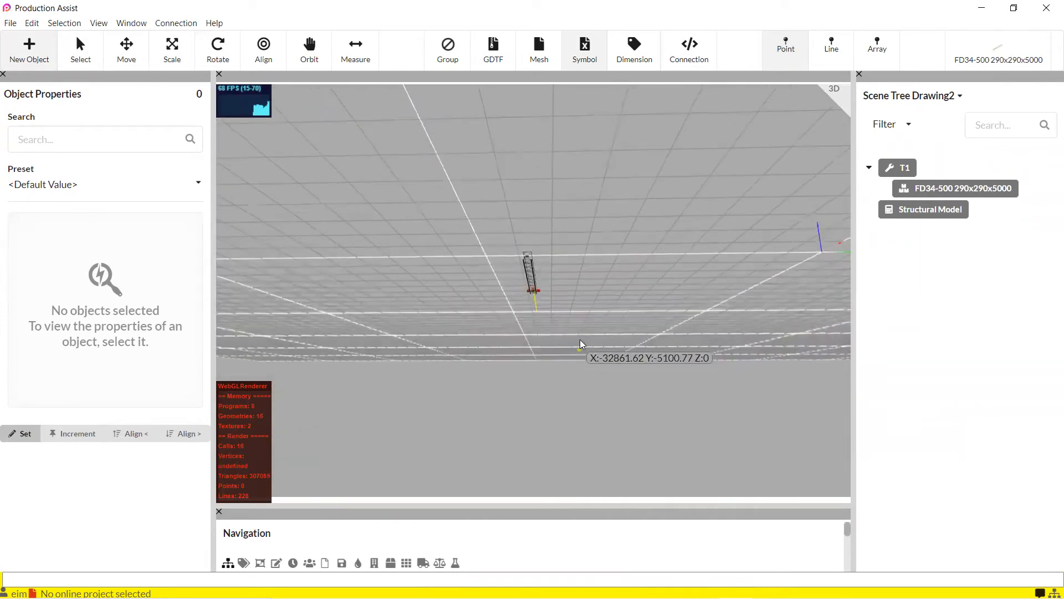
{"action": "left_click_drag", "start_coordinate": [581, 344], "coordinate": [619, 381]}
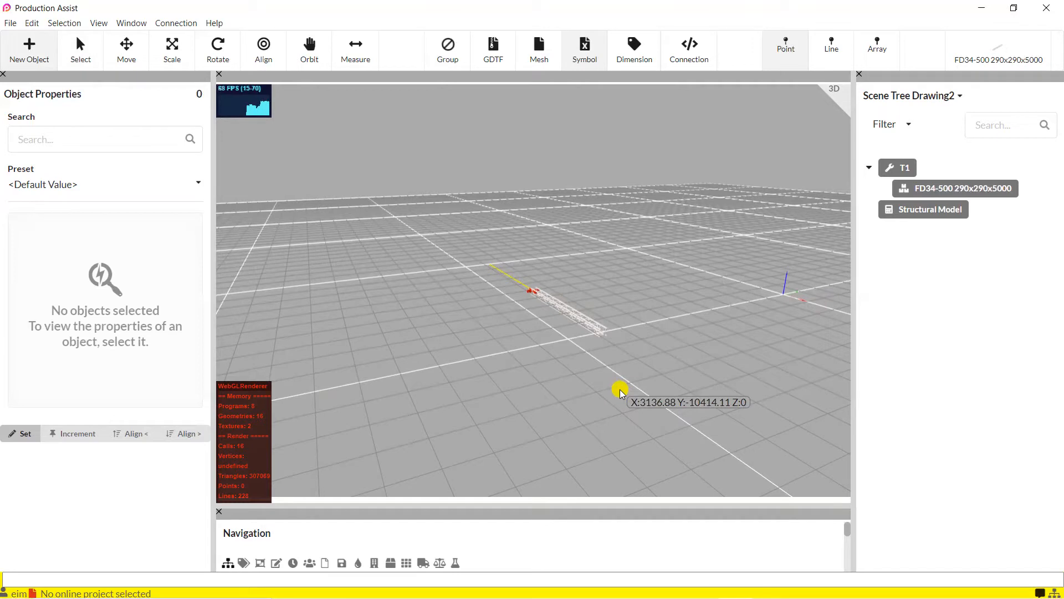
{"action": "mouse_move", "coordinate": [598, 336]}
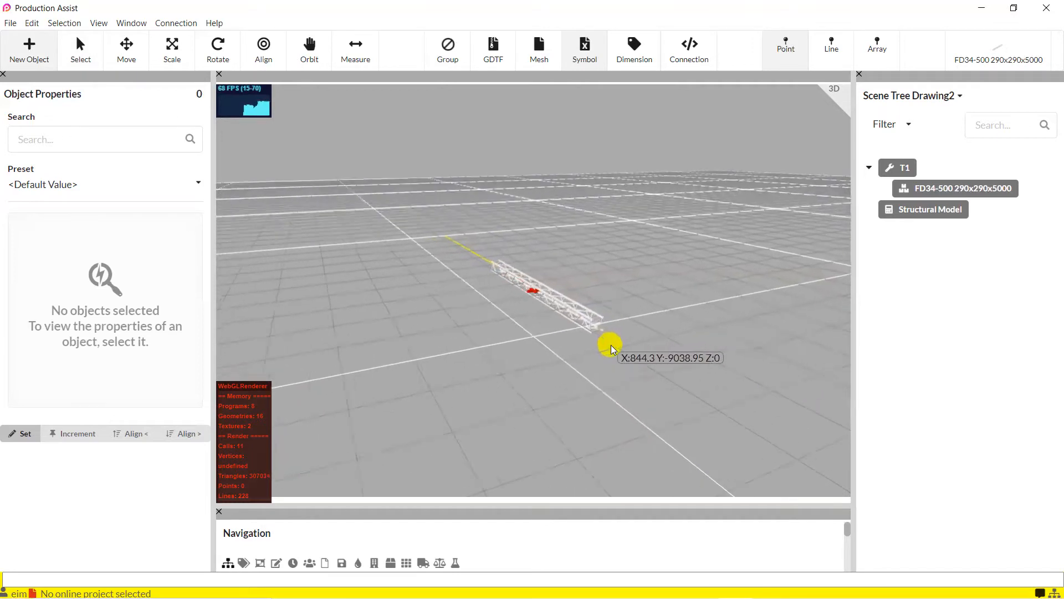
{"action": "left_click_drag", "start_coordinate": [609, 345], "coordinate": [578, 311]}
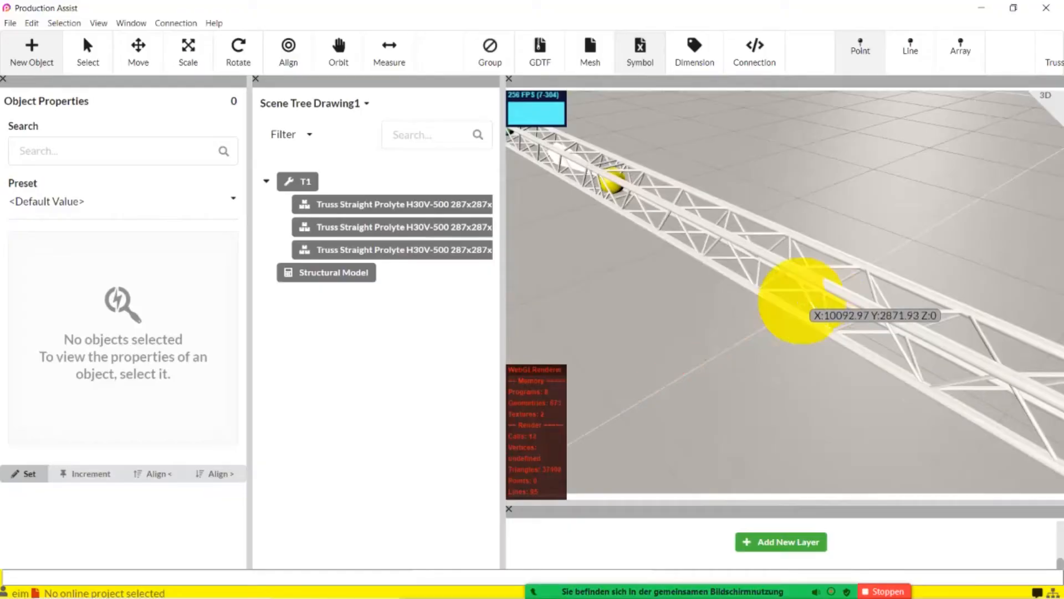
{"action": "left_click", "coordinate": [10, 24]}
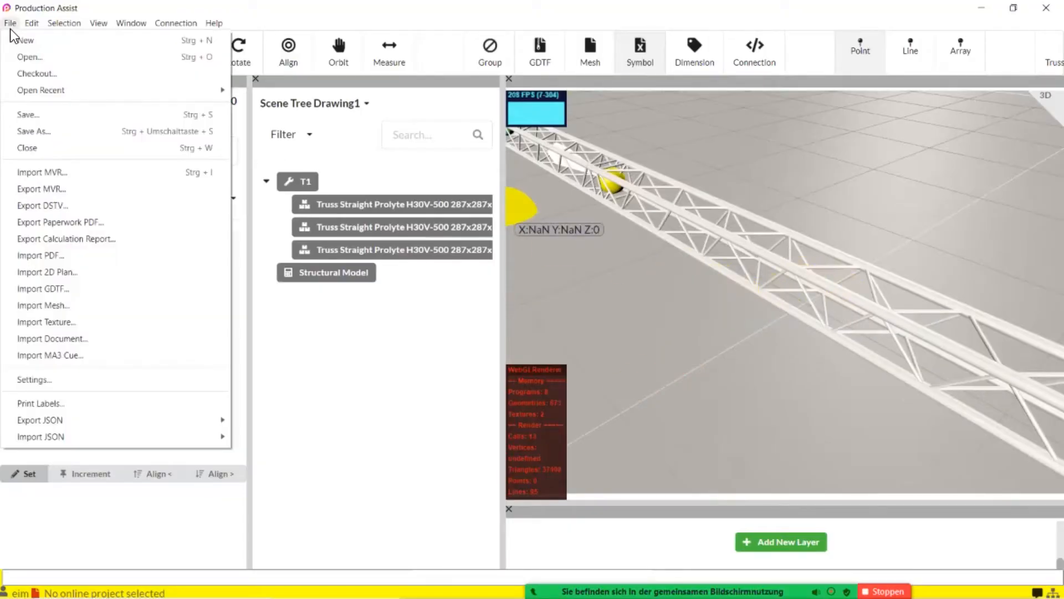
{"action": "left_click", "coordinate": [34, 380]}
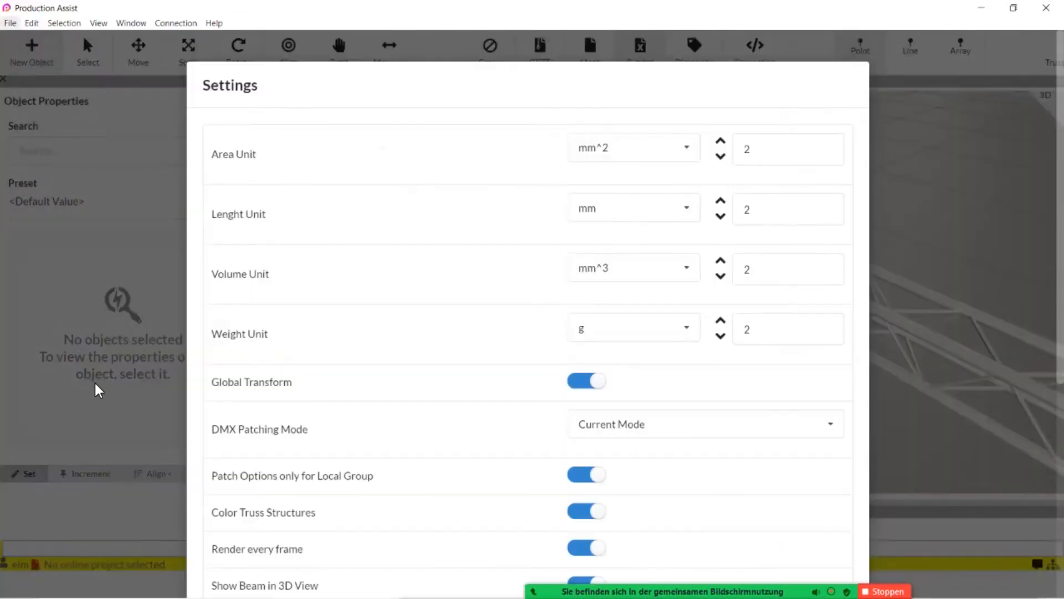
{"action": "scroll", "scroll_direction": "down", "scroll_amount": 3}
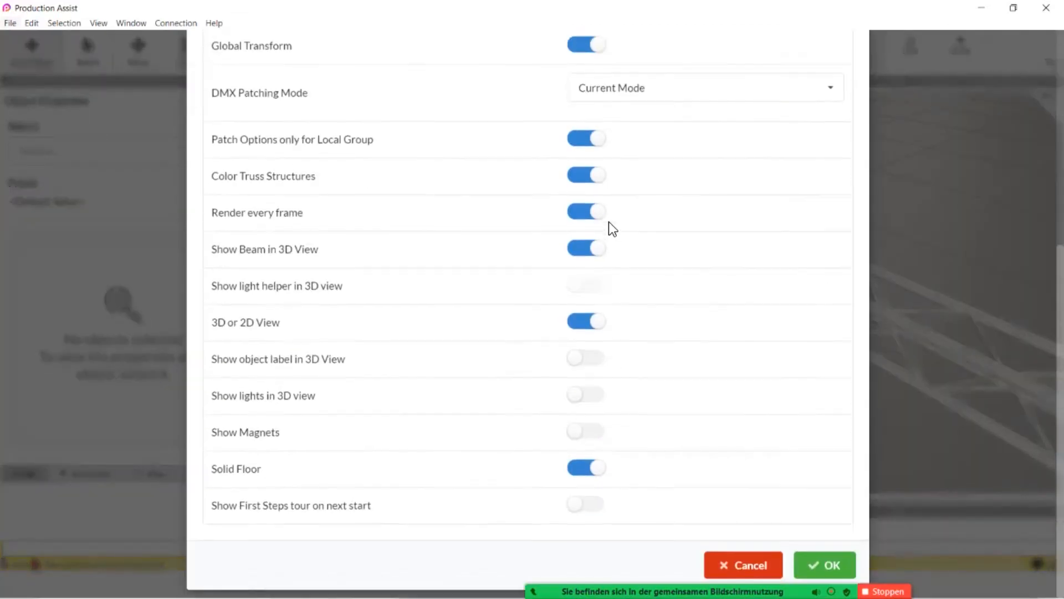
{"action": "scroll", "scroll_direction": "down", "scroll_amount": 3}
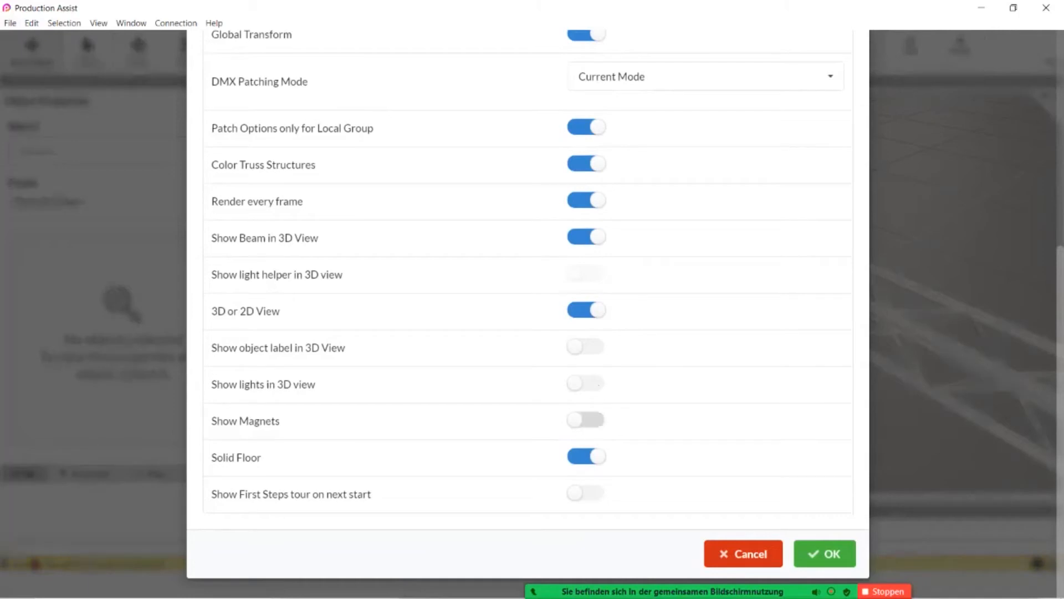
{"action": "left_click", "coordinate": [825, 553]}
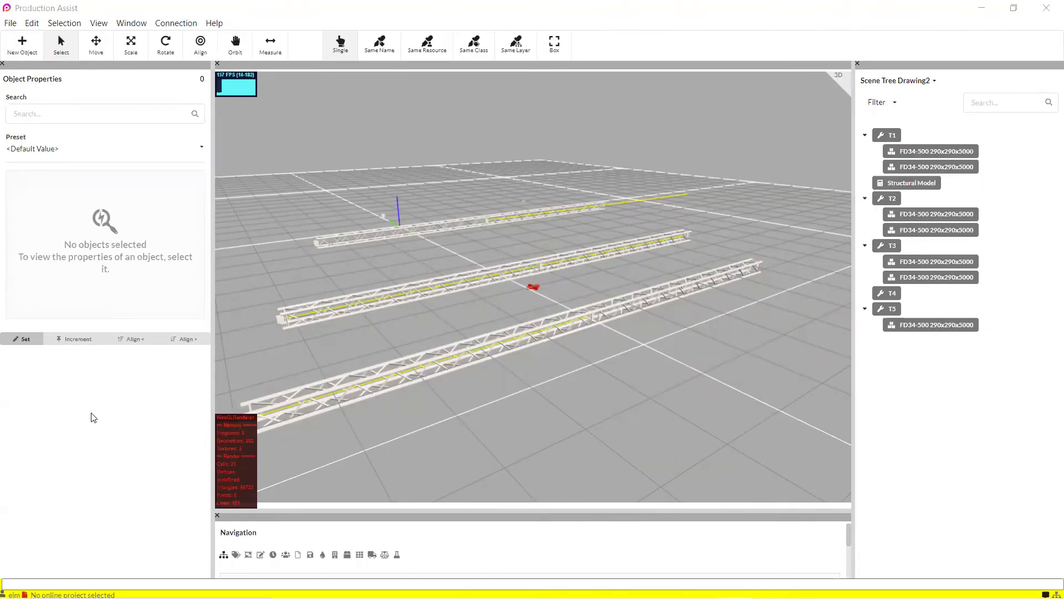
Step: Set new objects to insert with a 1000 mm placement distance
{"action": "left_click", "coordinate": [22, 40]}
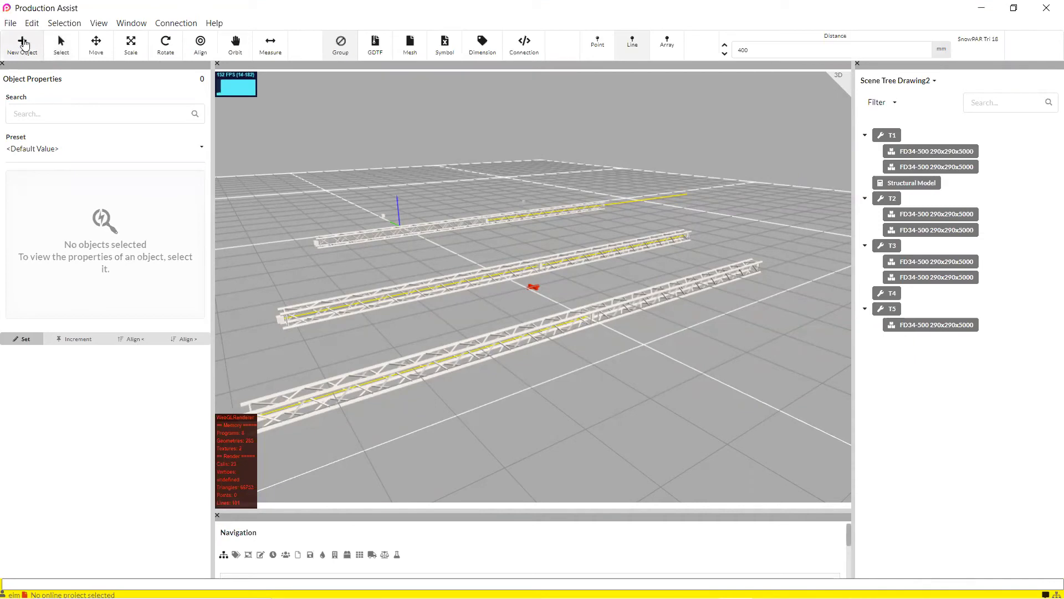
{"action": "mouse_move", "coordinate": [466, 58]}
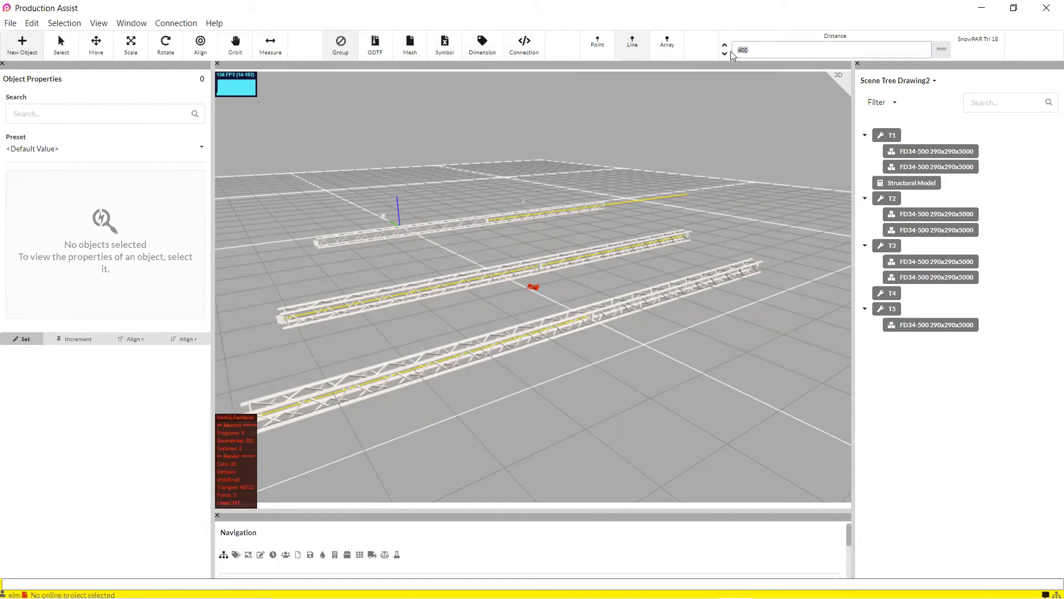
{"action": "type", "text": "1000"}
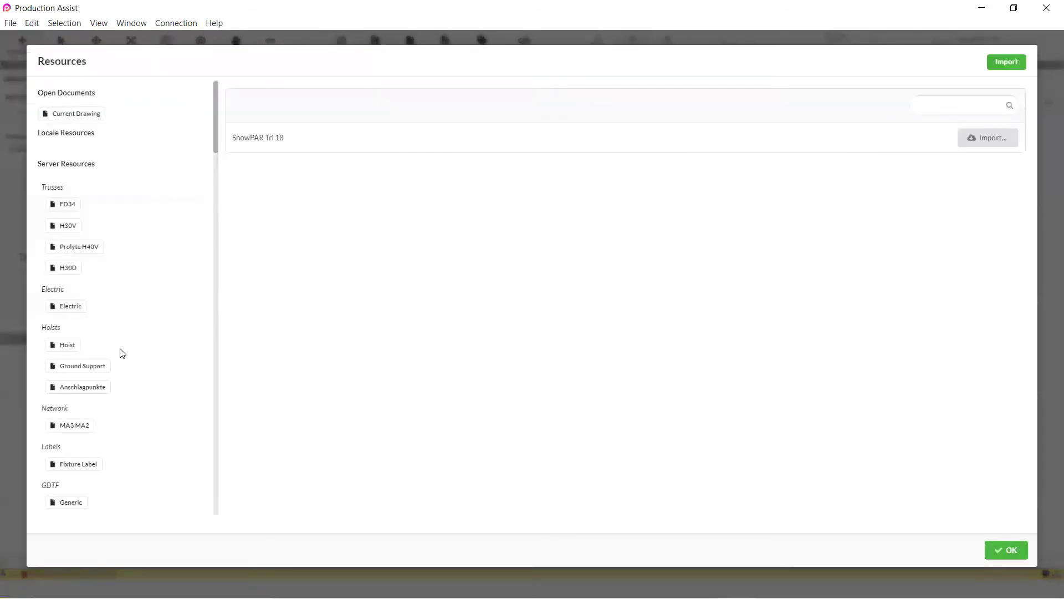
Step: Scroll the resources to the GDTF manufacturers and view the Lightline fixtures
{"action": "scroll", "scroll_direction": "down", "scroll_amount": 3}
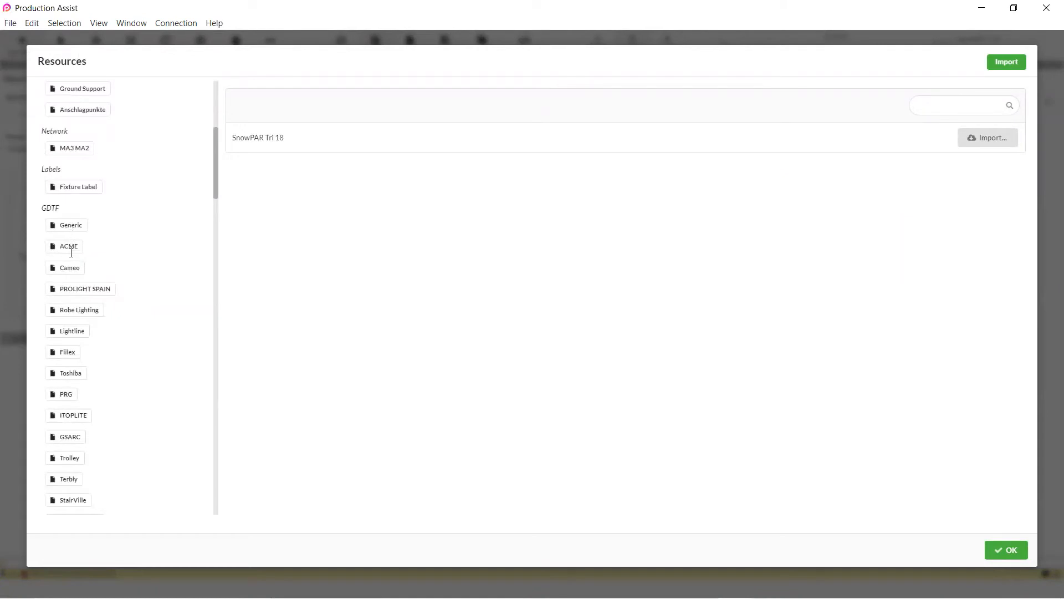
{"action": "mouse_move", "coordinate": [73, 331]}
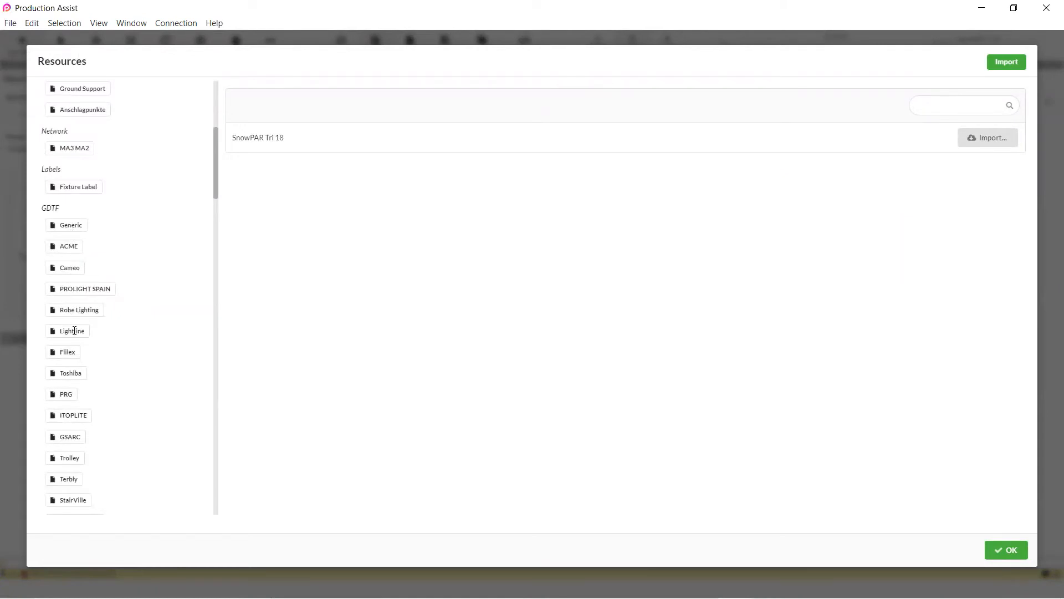
{"action": "left_click", "coordinate": [1006, 549]}
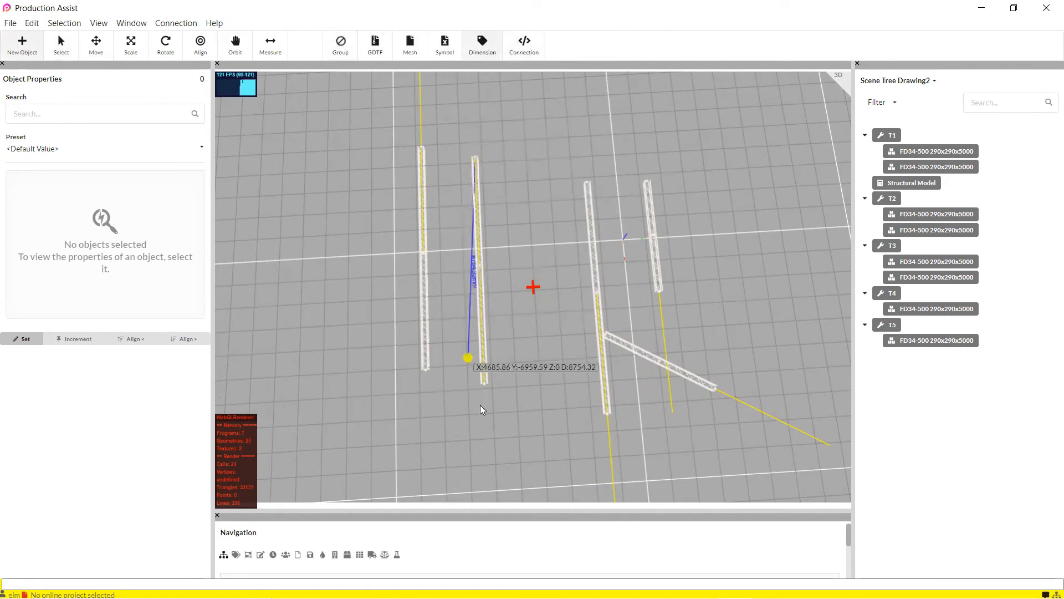
Step: Draw the 9842 dimension between the truss ends and tilt the view to check it
{"action": "left_click_drag", "start_coordinate": [469, 357], "coordinate": [485, 389]}
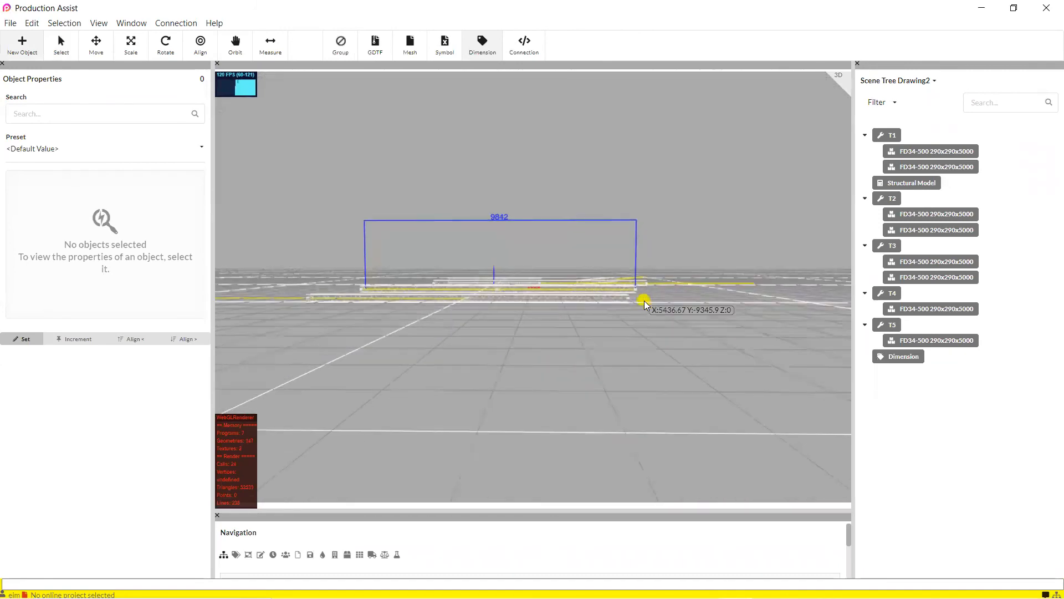
{"action": "left_click_drag", "start_coordinate": [645, 302], "coordinate": [648, 305]}
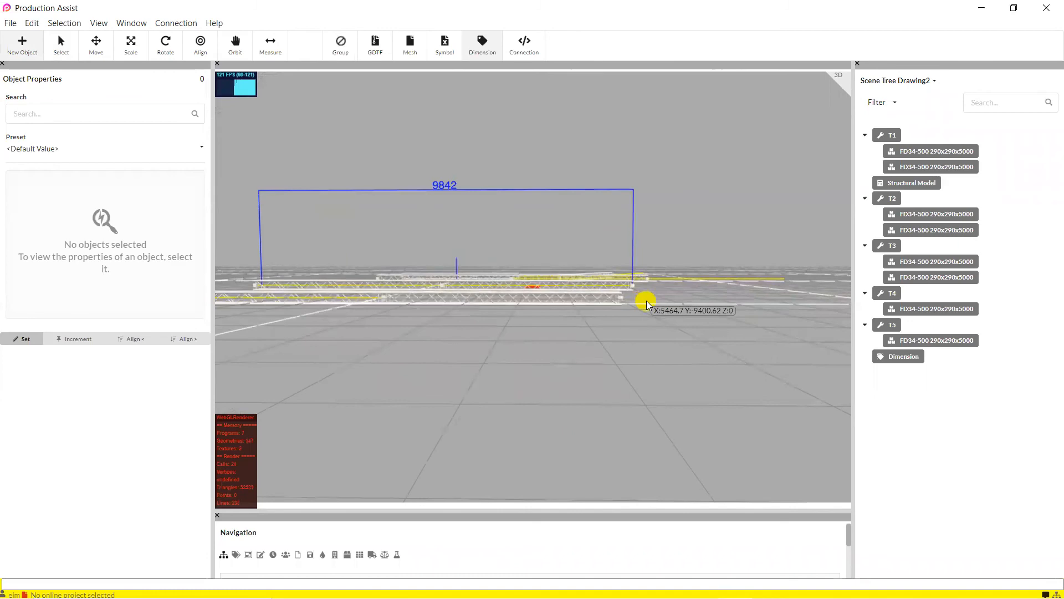